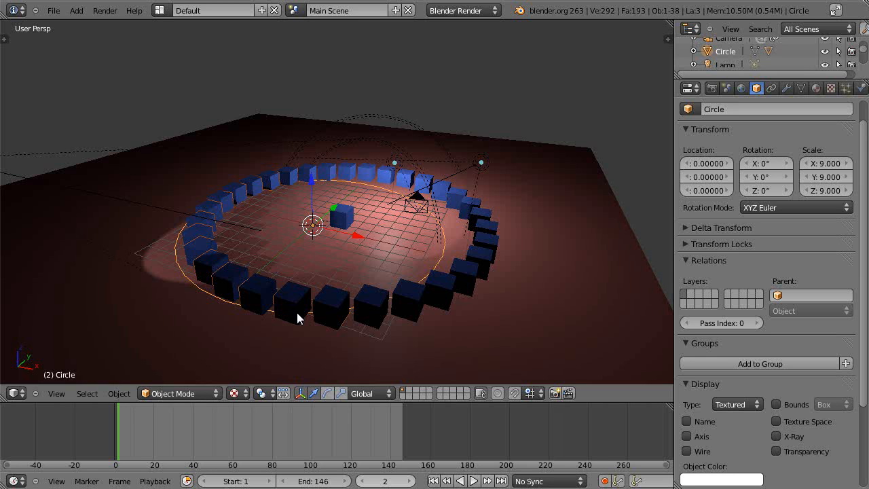
pyautogui.moveTo(478, 285)
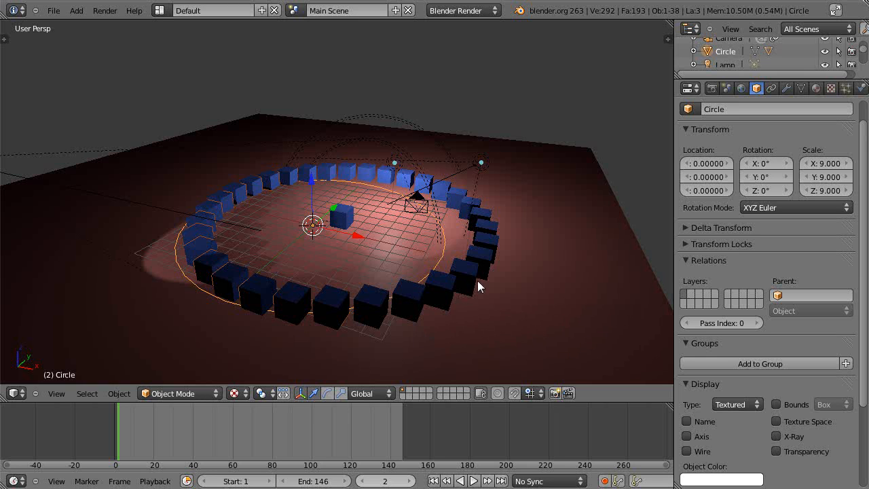
pyautogui.moveTo(339, 288)
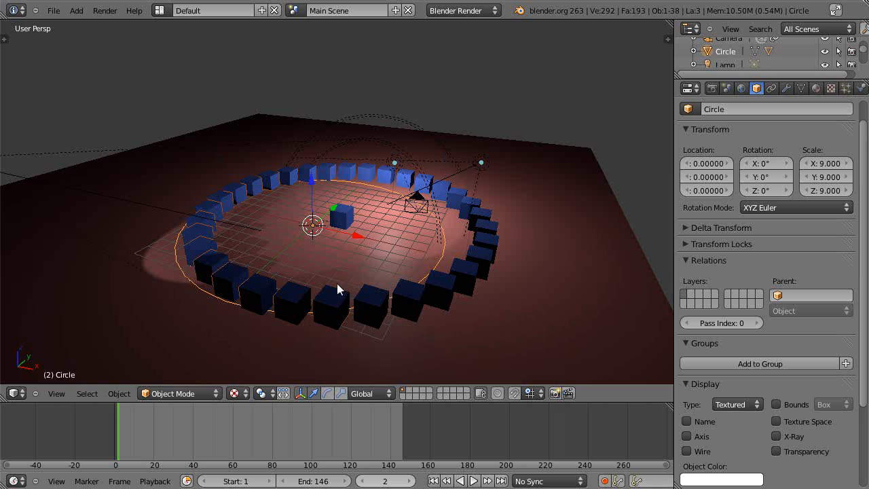
pyautogui.moveTo(676, 156)
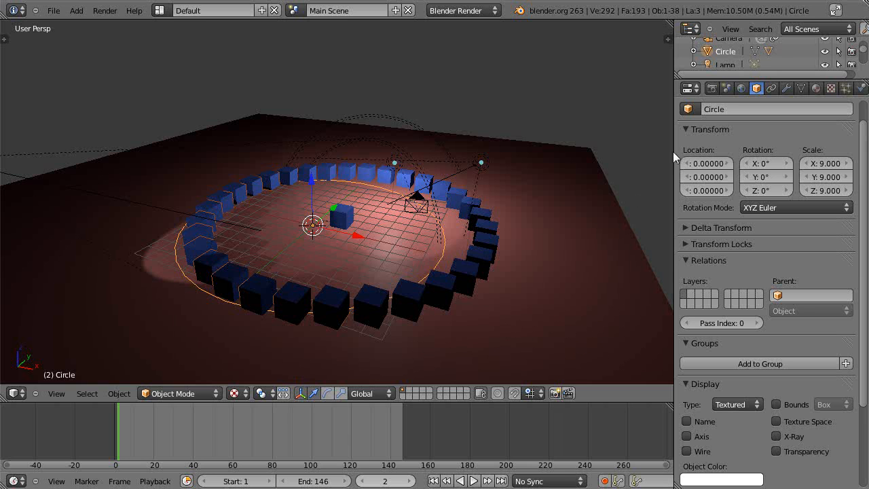
# - Open the Circle's Modifiers tab, which shows no modifiers, and start deleting the selection
pyautogui.click(785, 89)
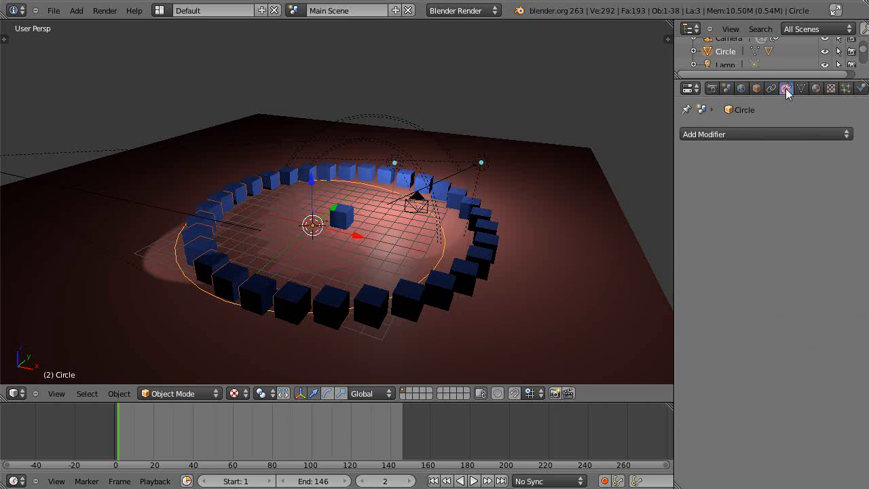
pyautogui.click(765, 133)
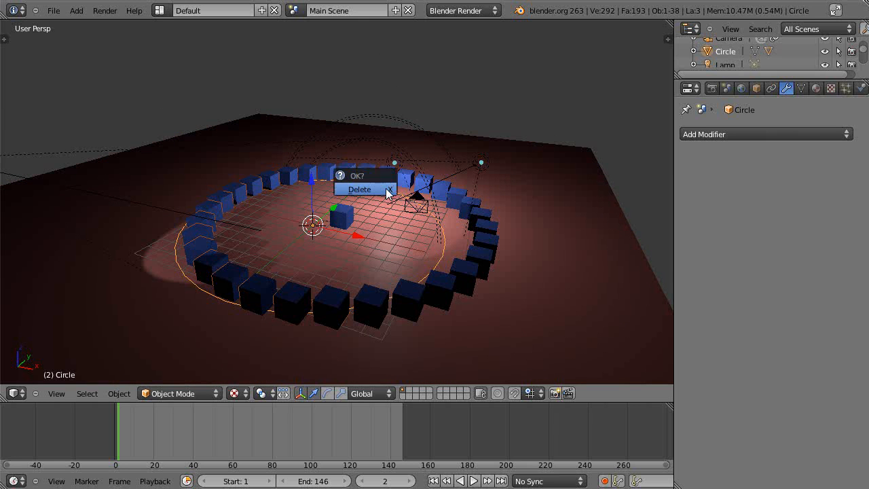
# - Delete the ring of cubes and the Circle, and snap the 3D cursor to the scene centre
pyautogui.click(359, 189)
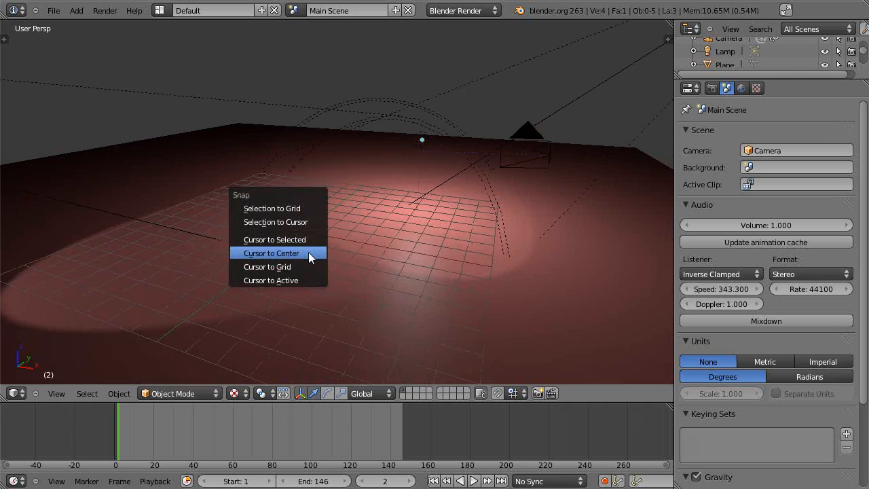
pyautogui.click(271, 252)
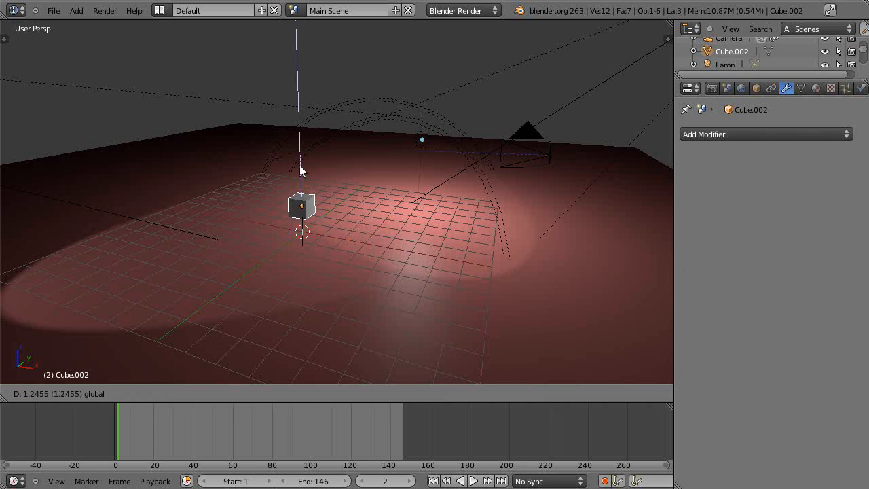
# - Assign the blue material to the central cube and add a circle mesh around it
pyautogui.click(817, 89)
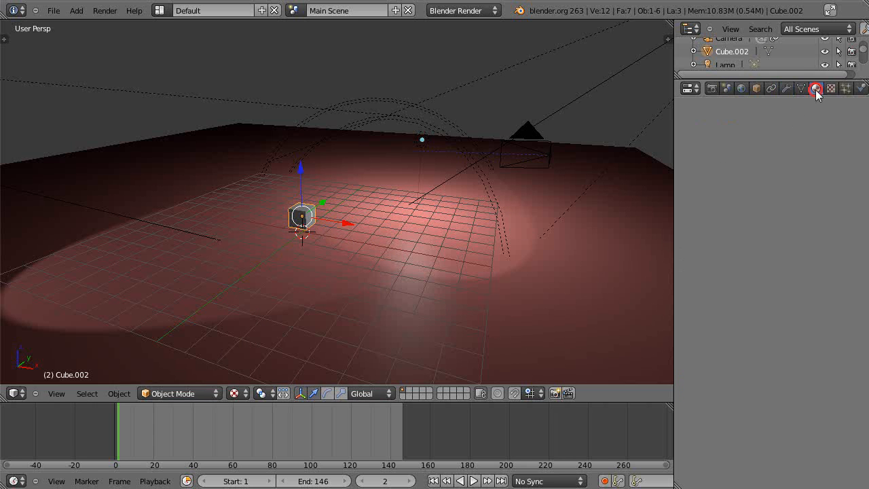
pyautogui.click(816, 88)
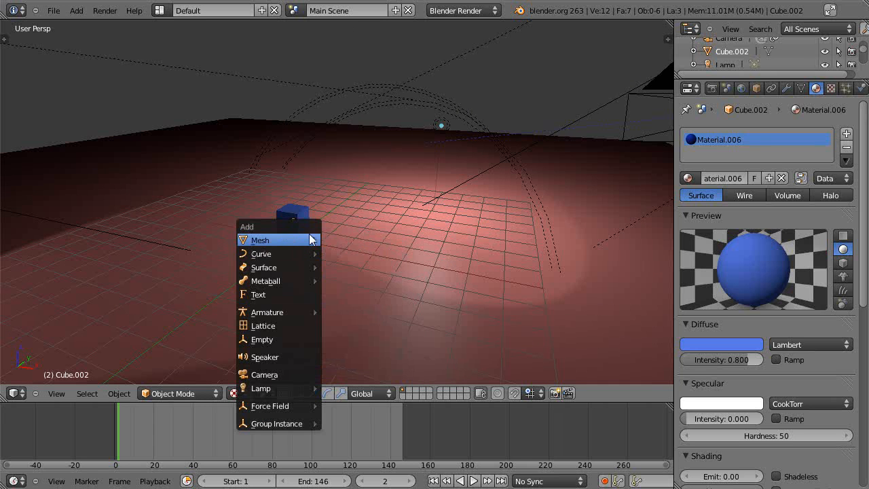
pyautogui.moveTo(276, 267)
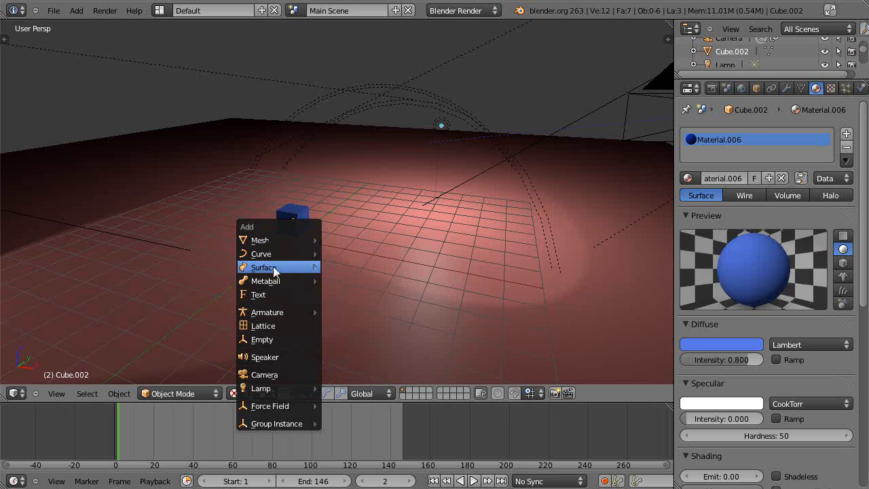
pyautogui.moveTo(260, 240)
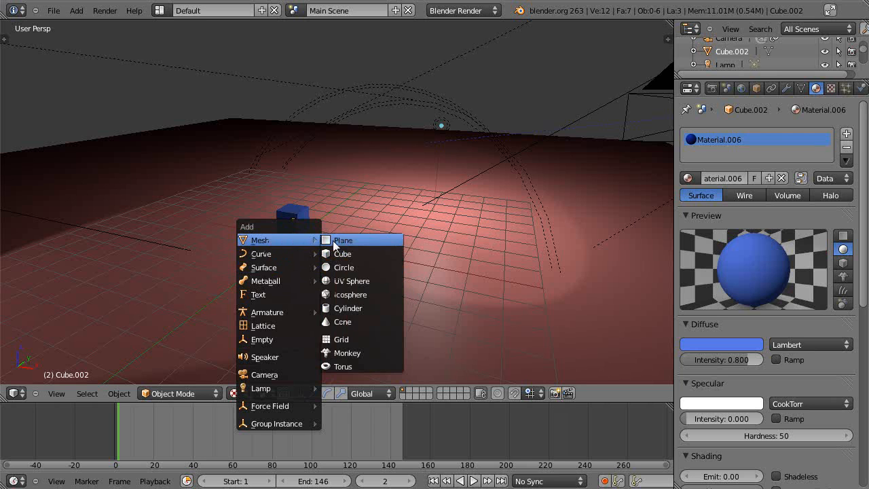
pyautogui.click(343, 267)
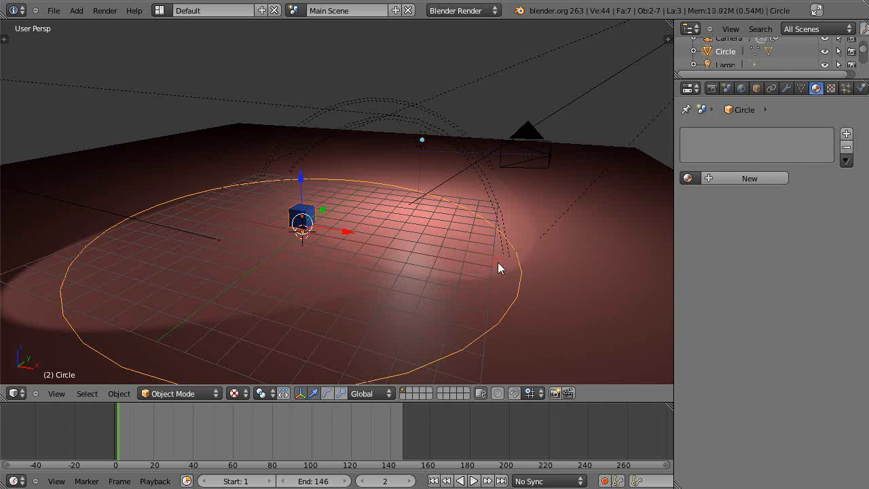
pyautogui.moveTo(298, 221)
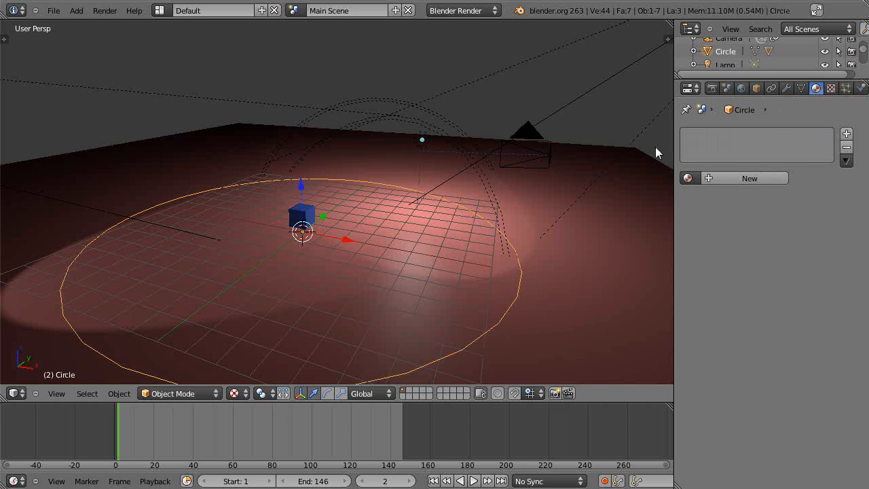
pyautogui.moveTo(756, 88)
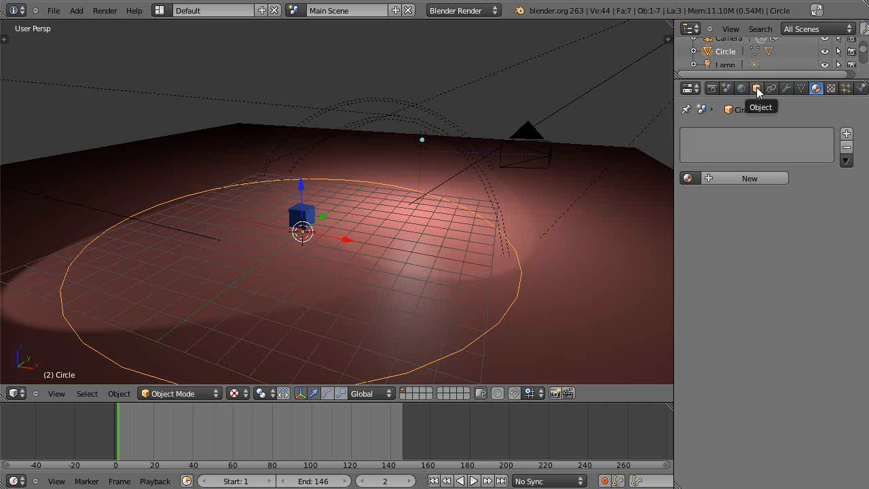
# - Set the Circle's Duplication option to Verts, placing a cube on every vertex
pyautogui.click(756, 88)
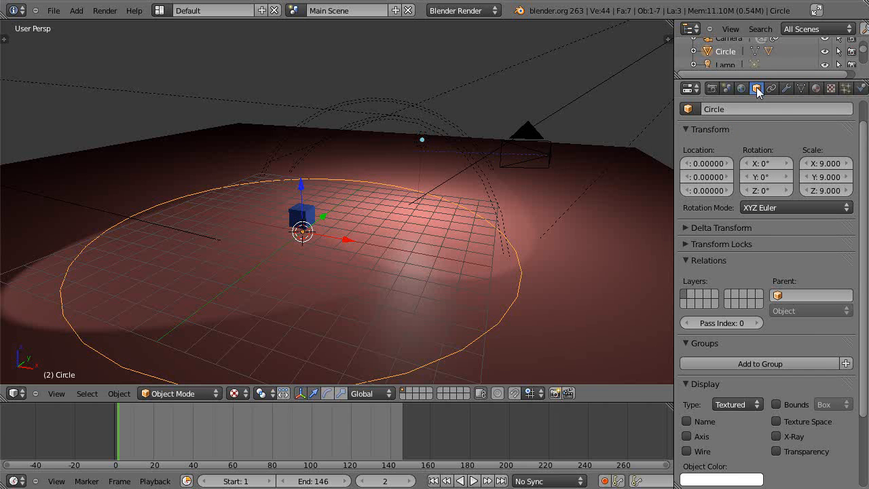
pyautogui.scroll(-3)
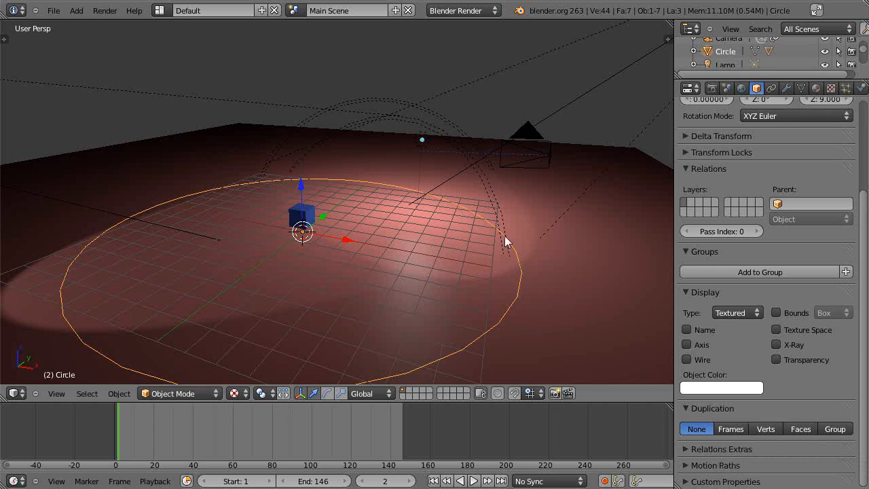
pyautogui.click(765, 428)
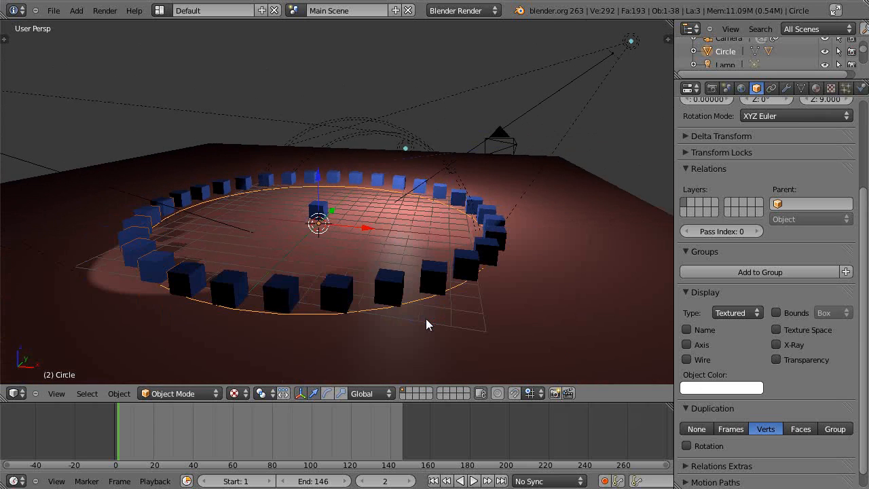
pyautogui.moveTo(427, 324); pyautogui.dragTo(312, 229)
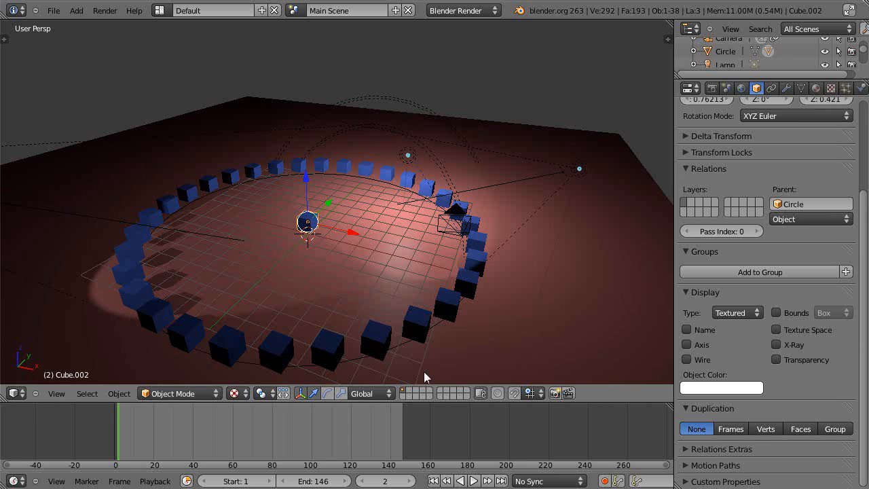
pyautogui.moveTo(353, 241)
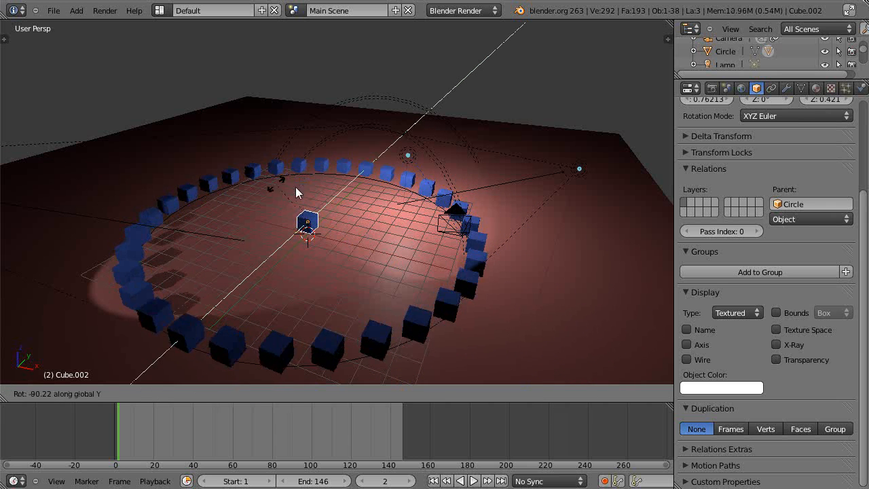
pyautogui.moveTo(295, 192); pyautogui.dragTo(324, 212)
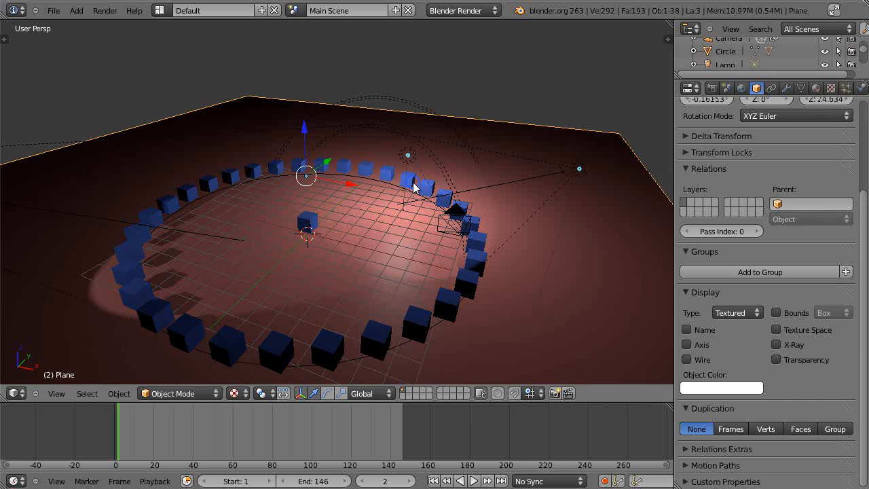
pyautogui.moveTo(232, 177)
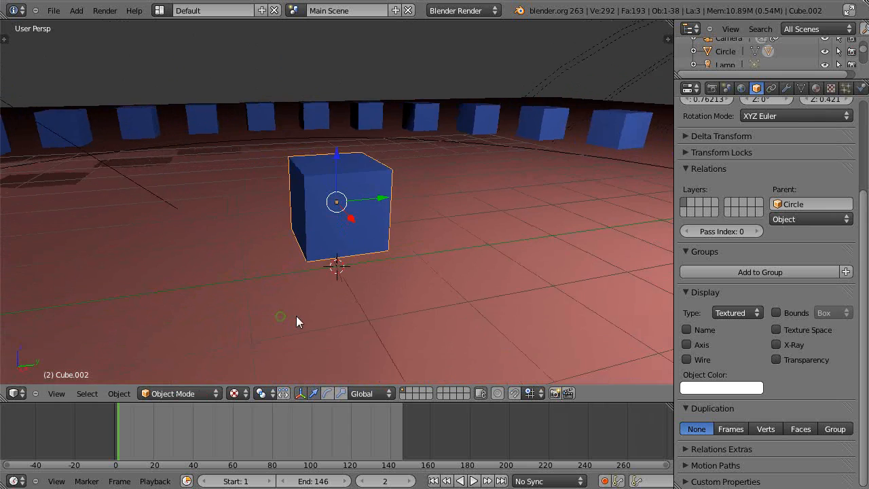
# - Extrude the cube's top face upward along Z and scale it slightly smaller
pyautogui.press('Tab')
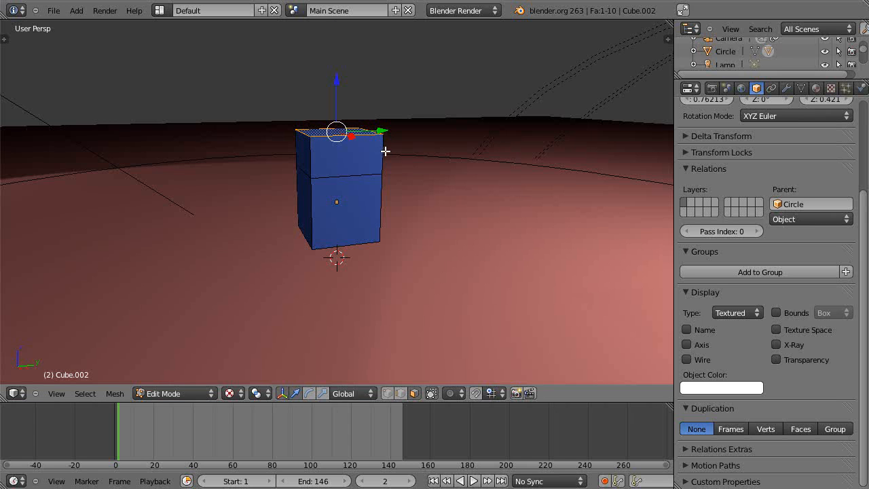
pyautogui.moveTo(389, 160)
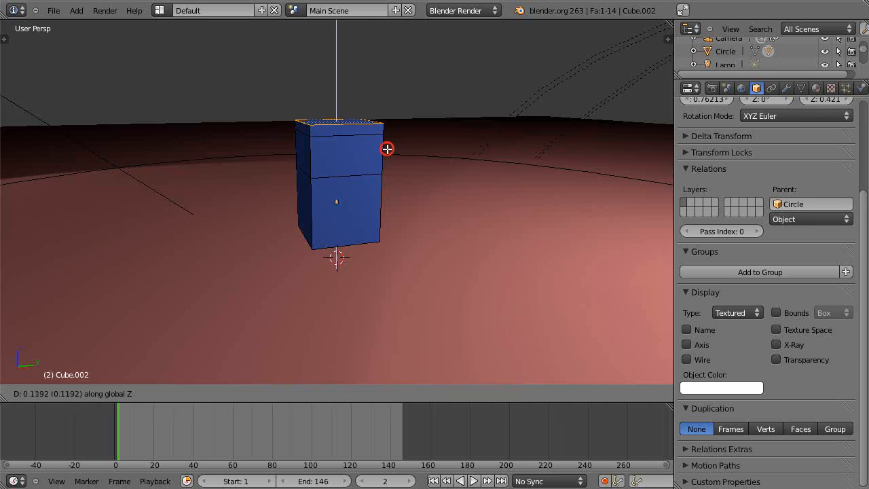
pyautogui.press('Tab')
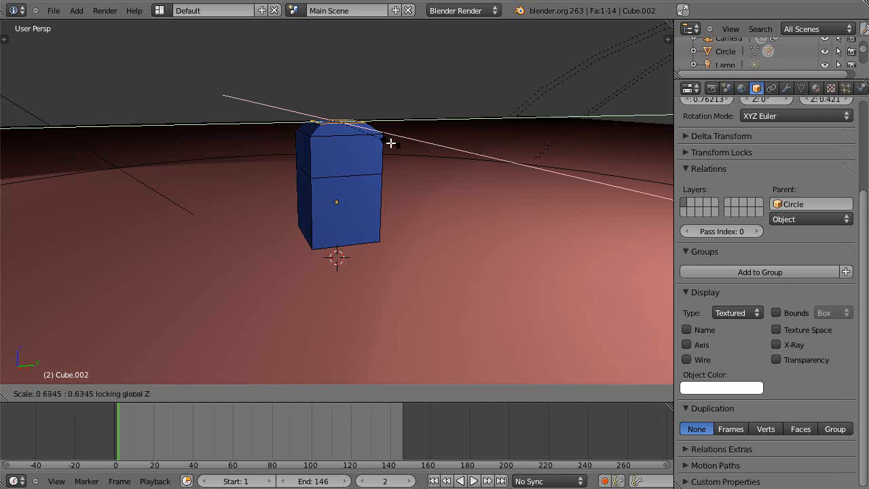
pyautogui.press('Tab')
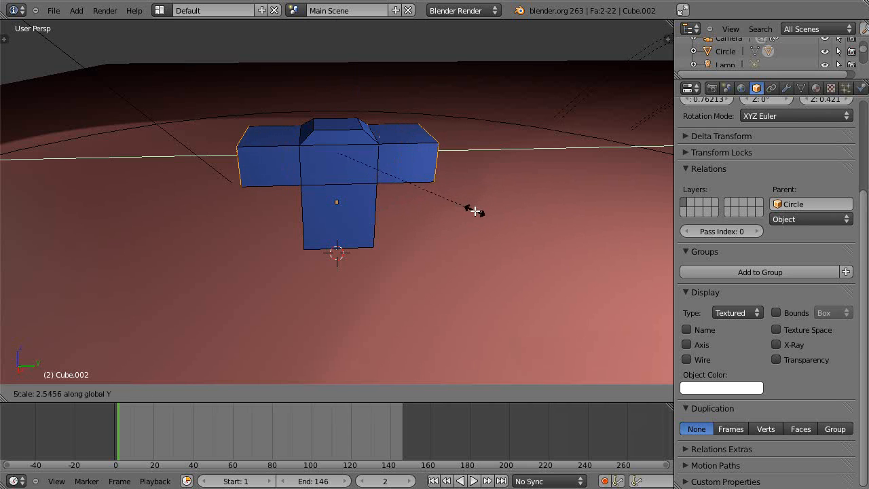
# - Stretch and taper the figure's side arms, then extrude the top face upward into a head
pyautogui.press('Tab')
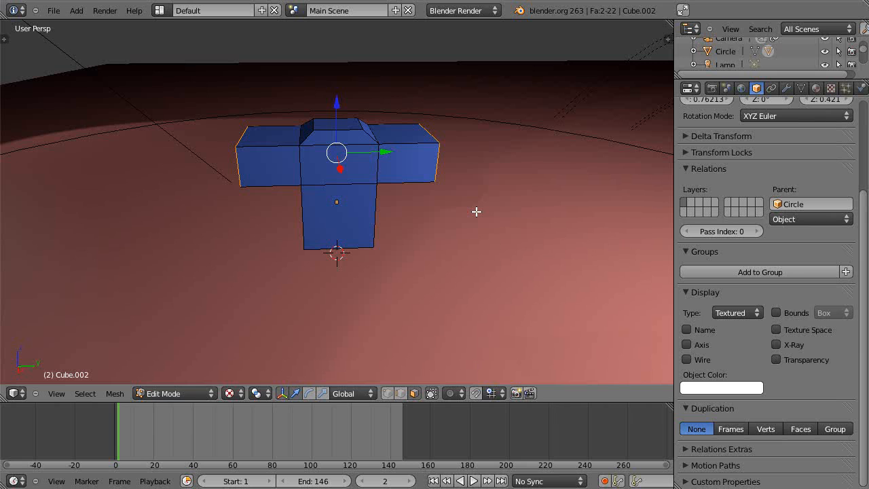
pyautogui.moveTo(336, 153); pyautogui.dragTo(475, 210)
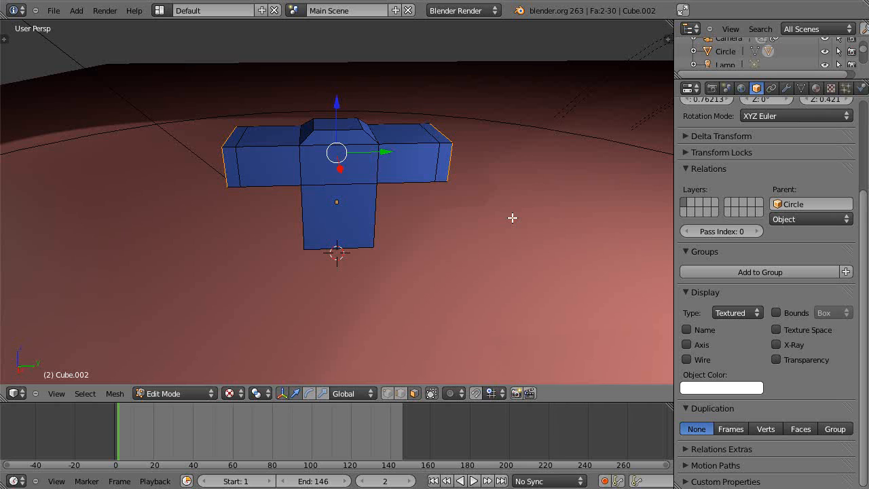
pyautogui.moveTo(433, 237)
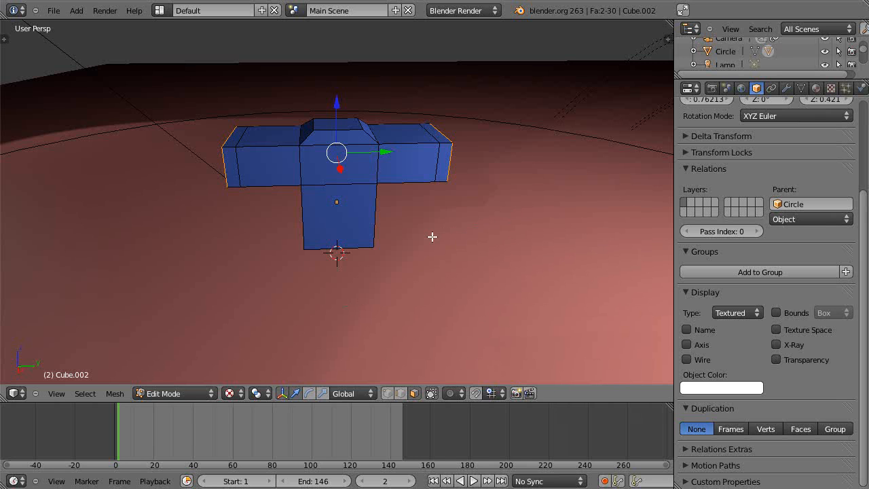
pyautogui.moveTo(470, 216)
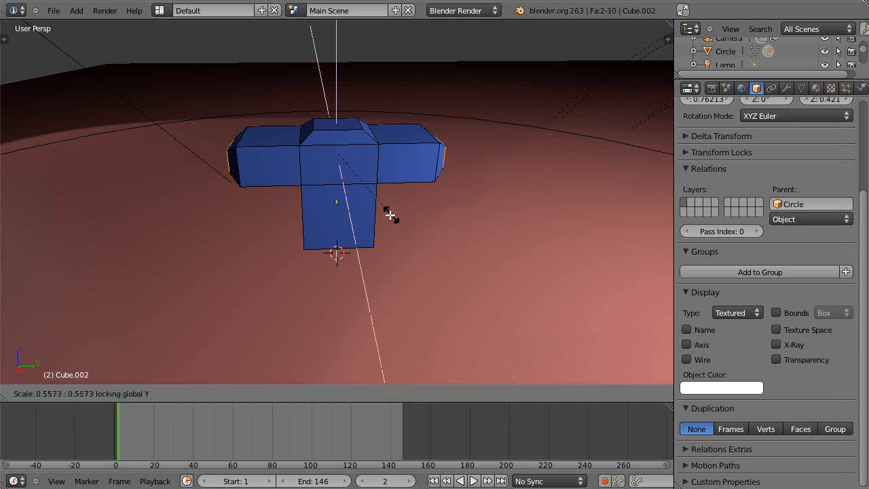
pyautogui.press('Tab')
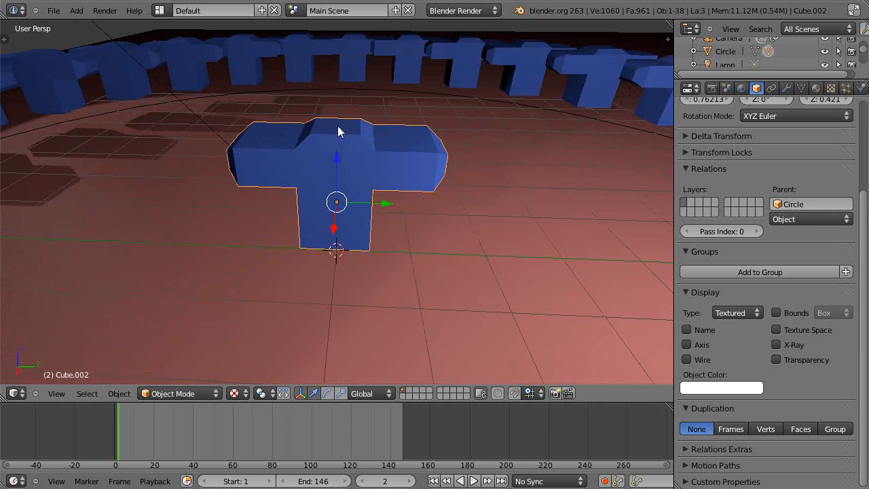
pyautogui.press('Tab')
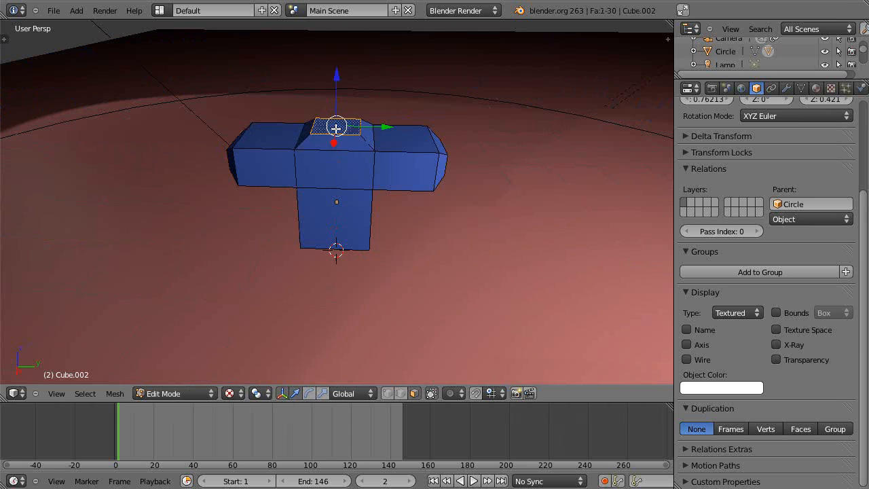
pyautogui.moveTo(336, 125); pyautogui.dragTo(336, 87)
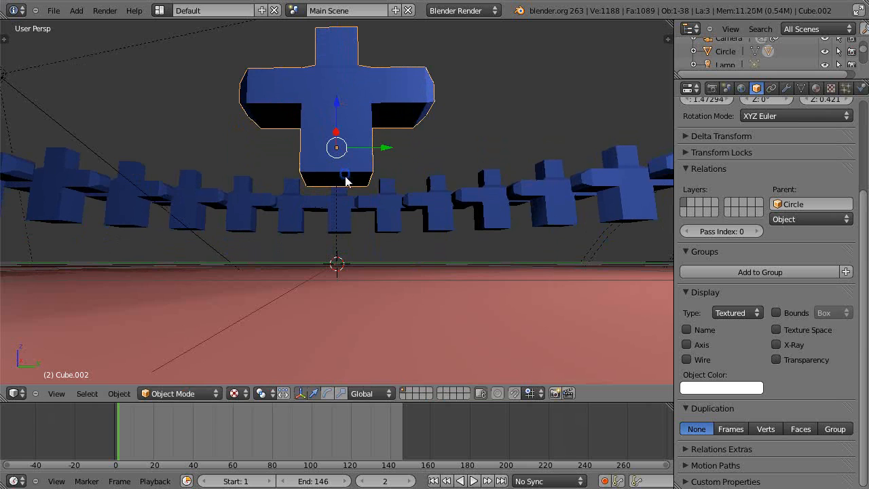
# - Extrude the figure's bottom faces downward into two splayed legs and return to Object Mode
pyautogui.press('Tab')
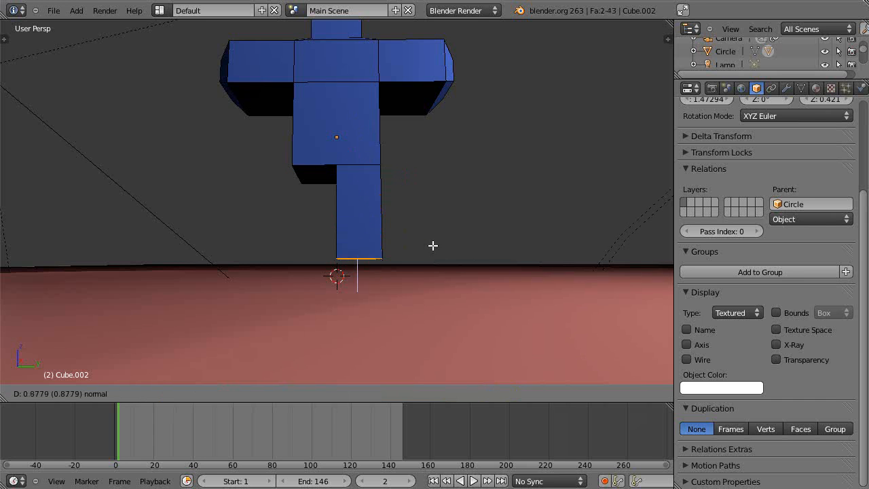
pyautogui.press('Tab')
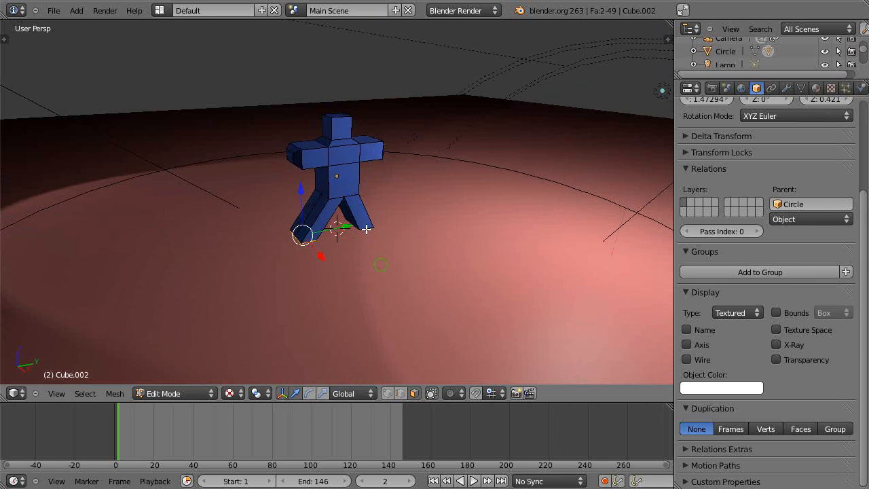
pyautogui.click(163, 393)
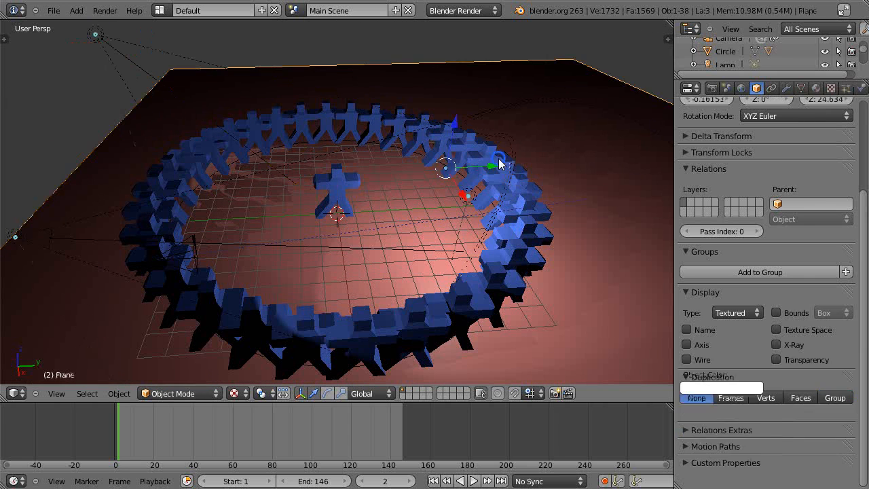
pyautogui.click(834, 397)
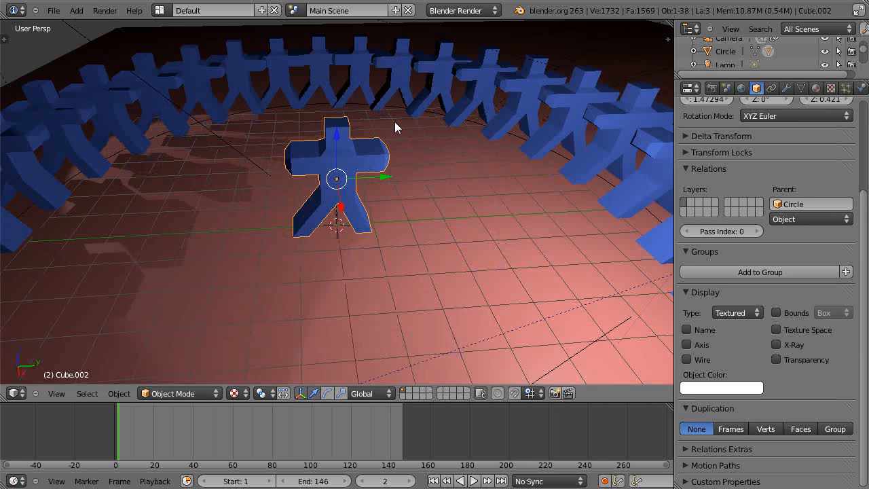
pyautogui.moveTo(397, 128); pyautogui.dragTo(115, 258)
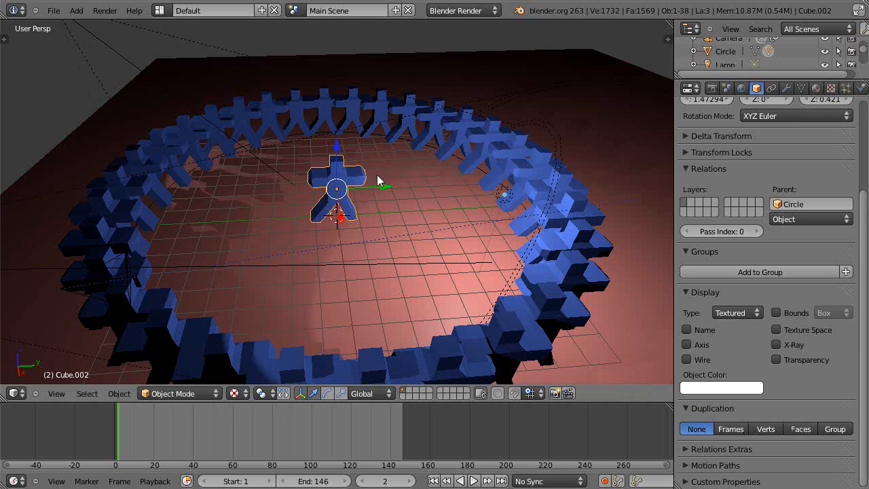
pyautogui.moveTo(466, 171)
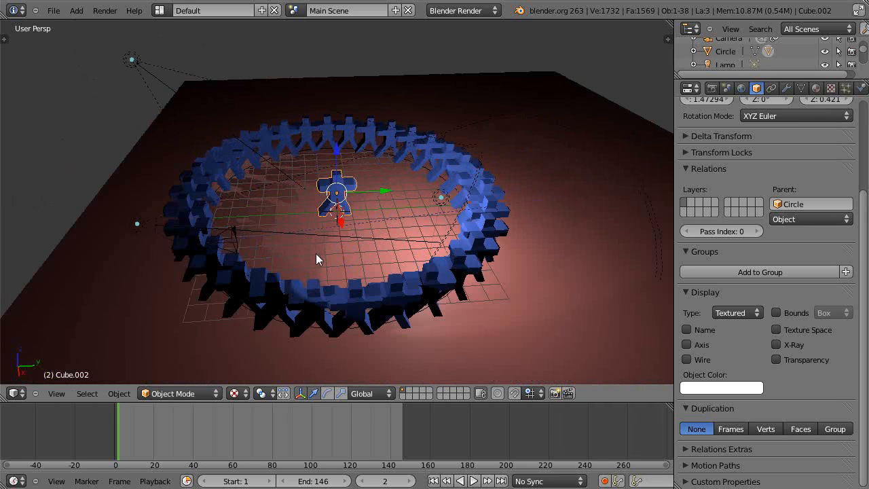
pyautogui.click(118, 393)
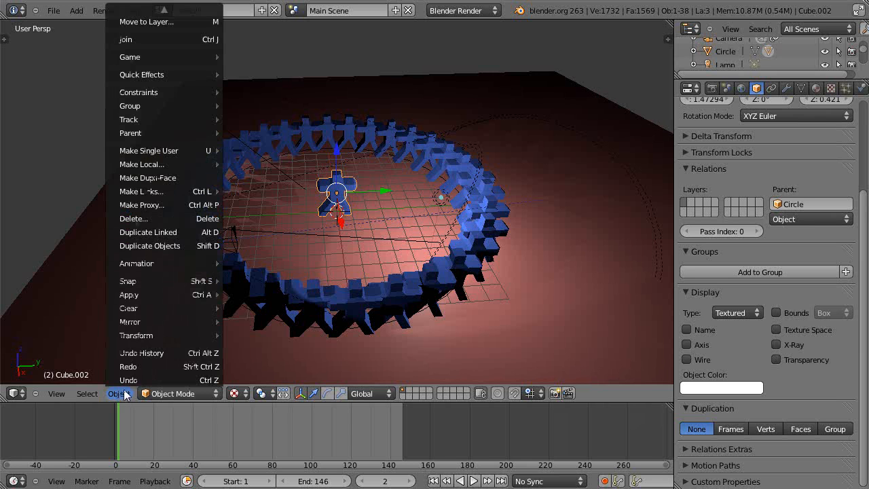
pyautogui.moveTo(141, 163)
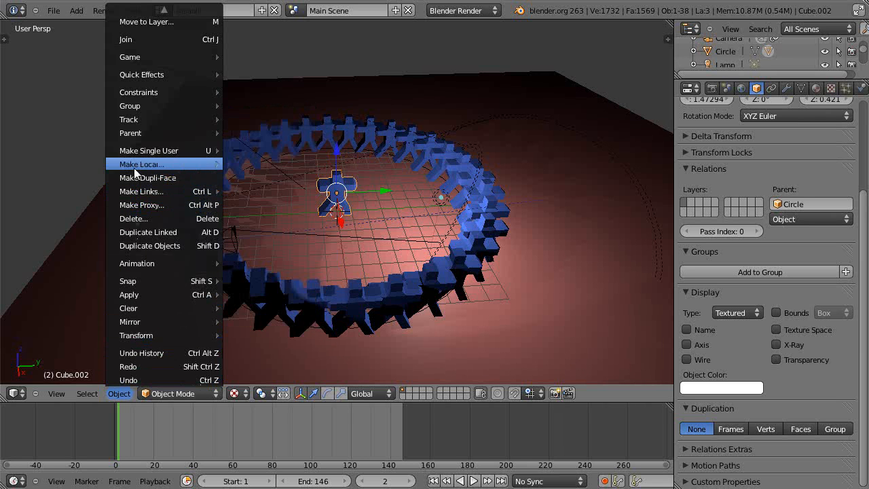
pyautogui.moveTo(146, 178)
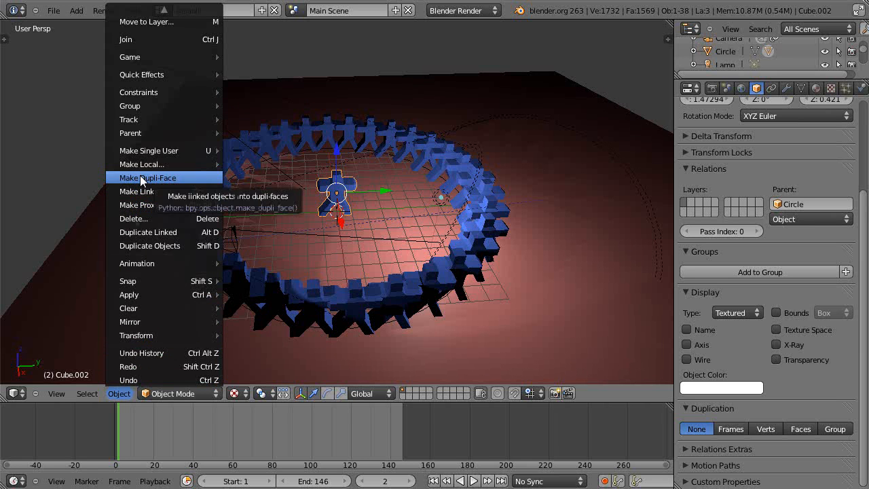
pyautogui.moveTo(127, 280)
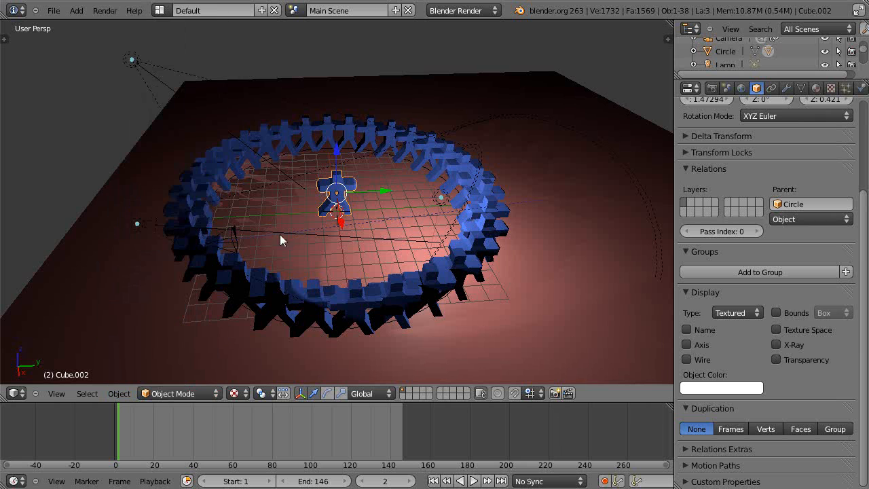
pyautogui.click(119, 393)
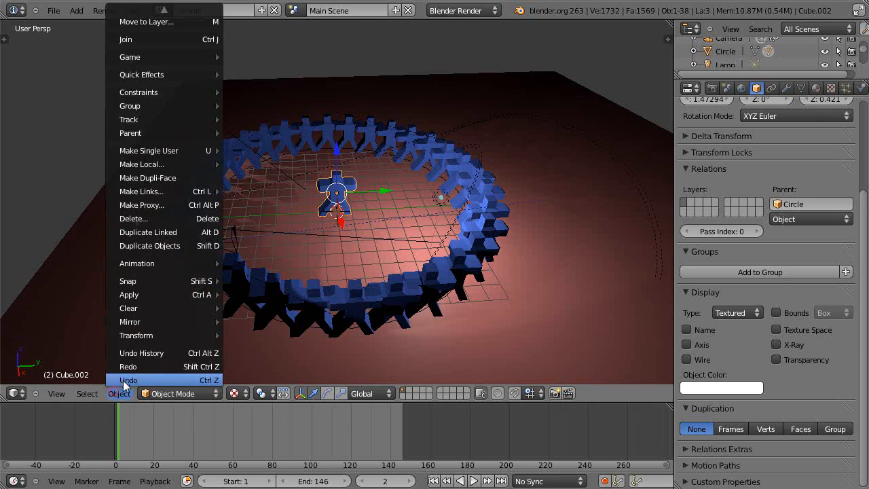
pyautogui.moveTo(148, 178)
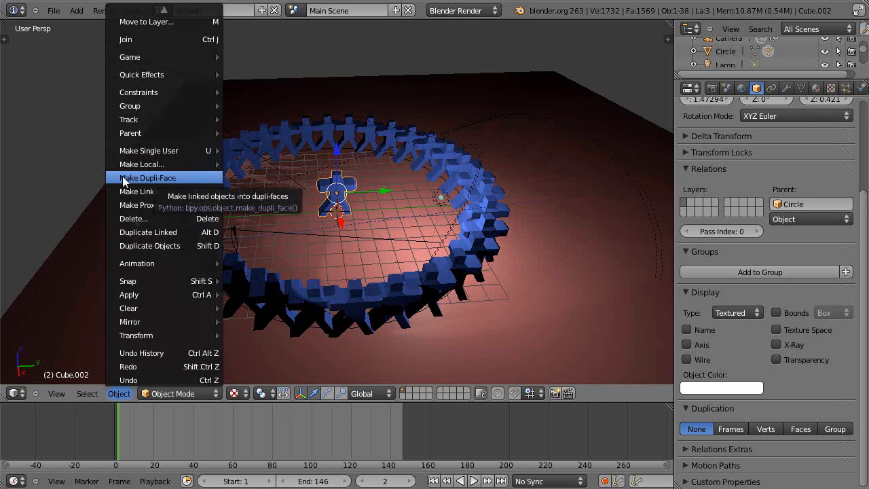
pyautogui.moveTo(132, 186)
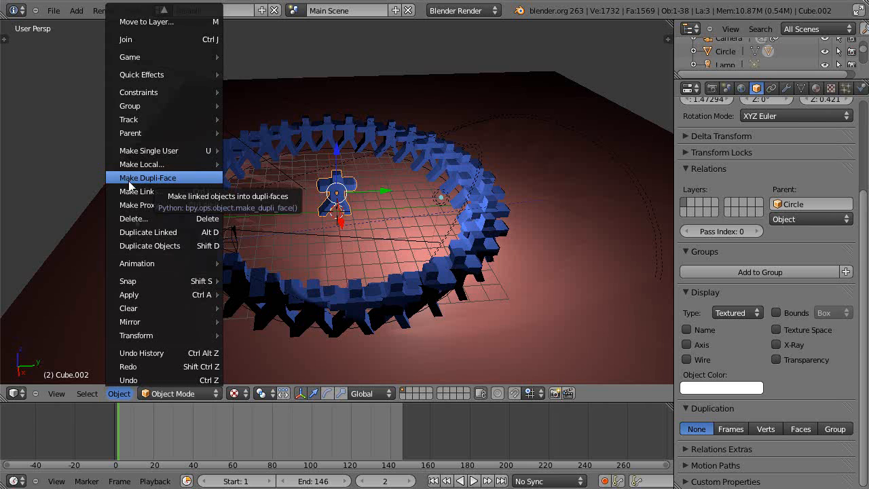
pyautogui.moveTo(148, 150)
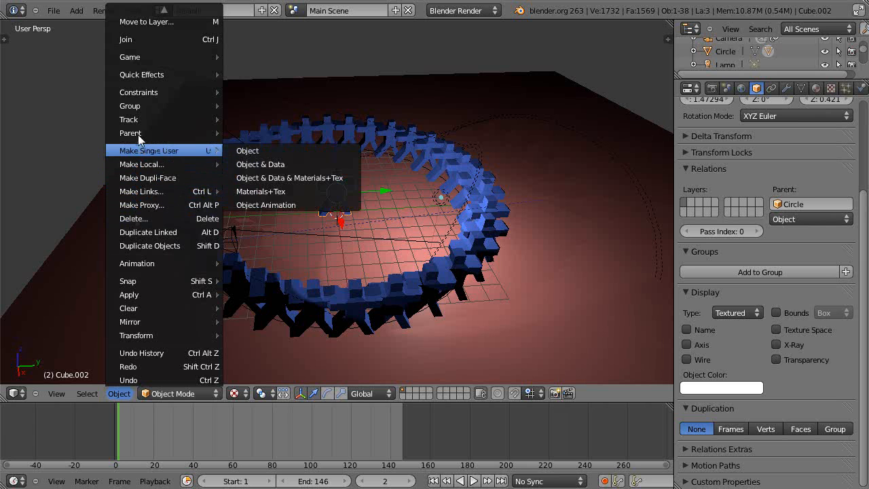
pyautogui.moveTo(150, 39)
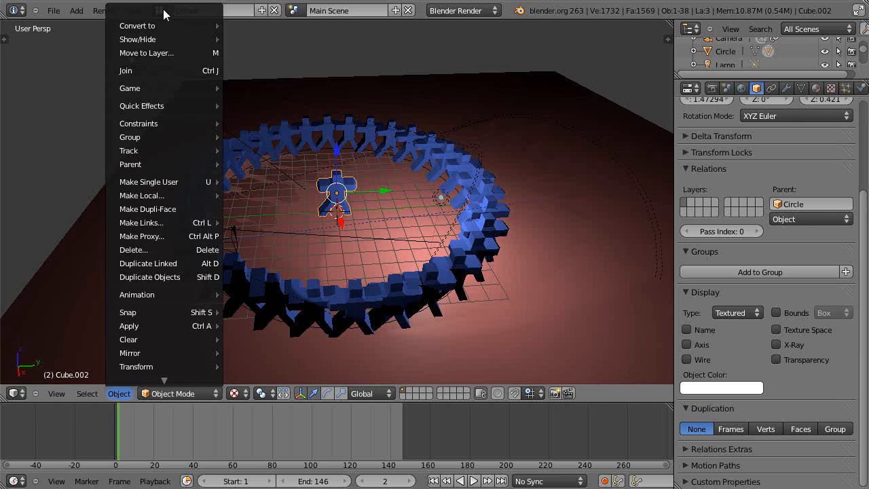
pyautogui.moveTo(137, 39)
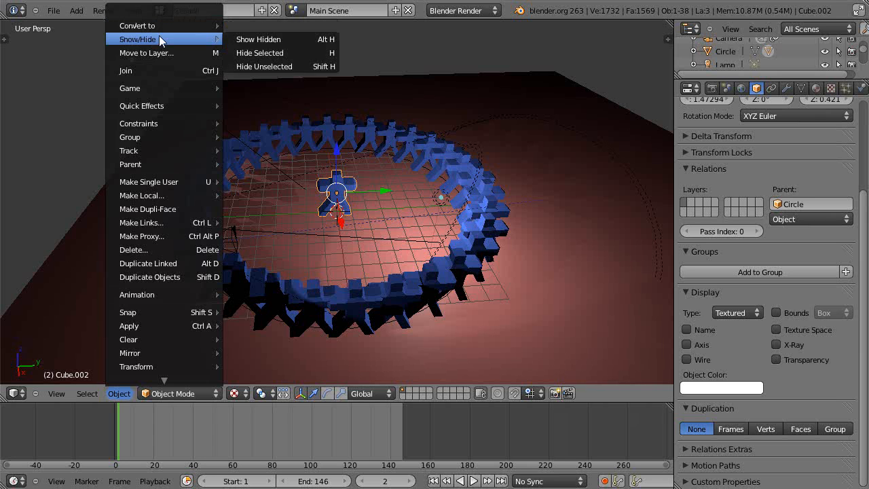
pyautogui.moveTo(162, 235)
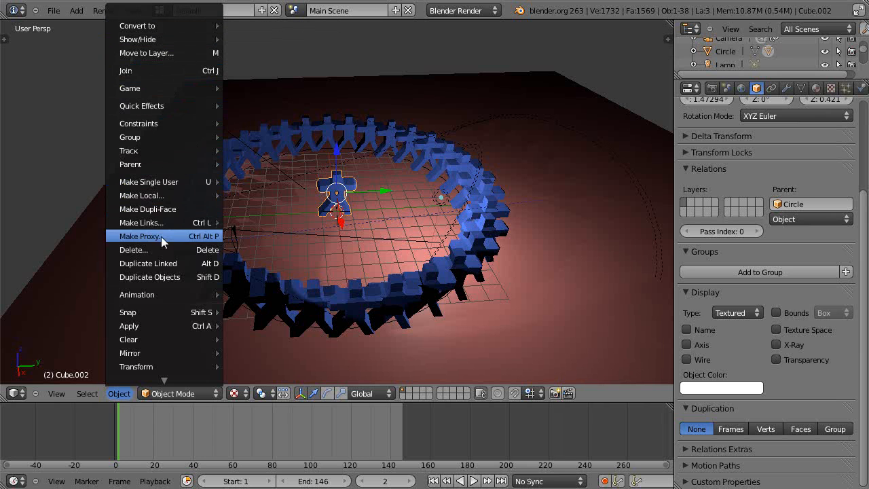
pyautogui.moveTo(156, 223)
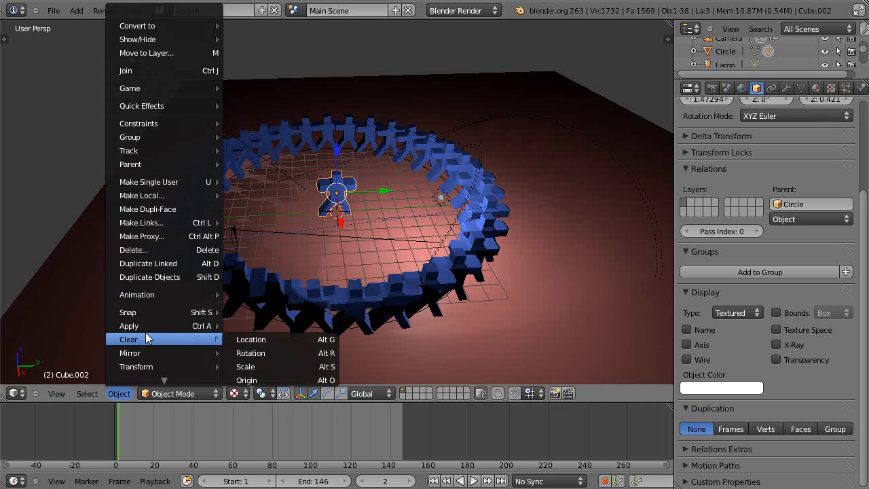
pyautogui.moveTo(129, 326)
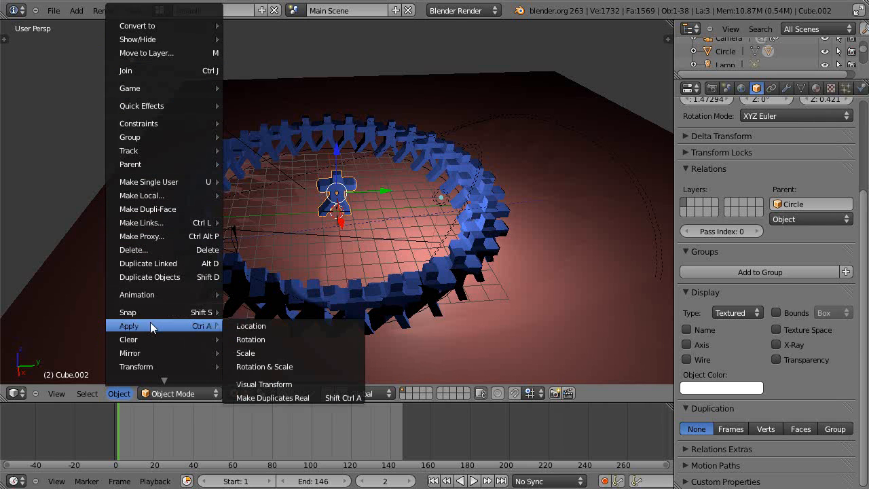
pyautogui.moveTo(250, 326)
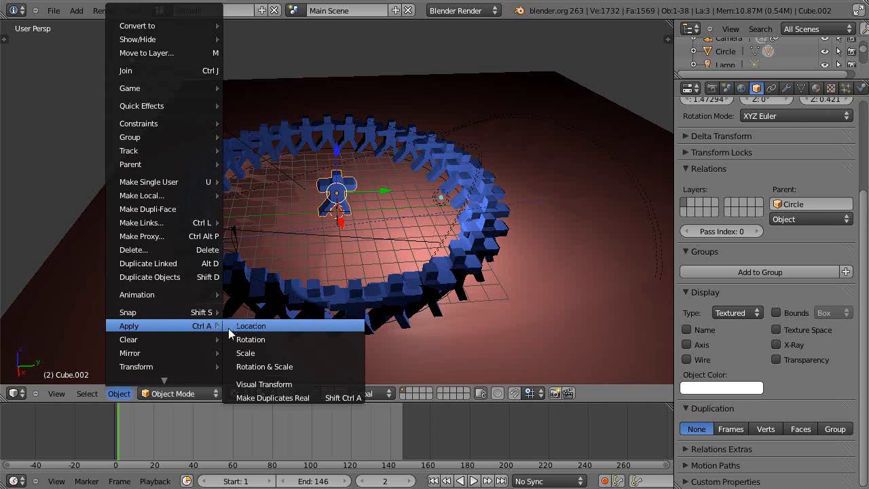
pyautogui.moveTo(264, 397)
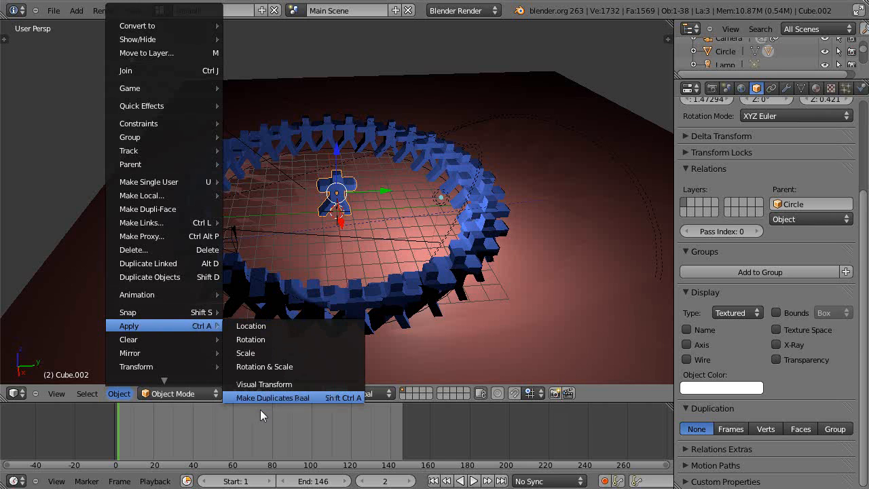
pyautogui.moveTo(272, 397)
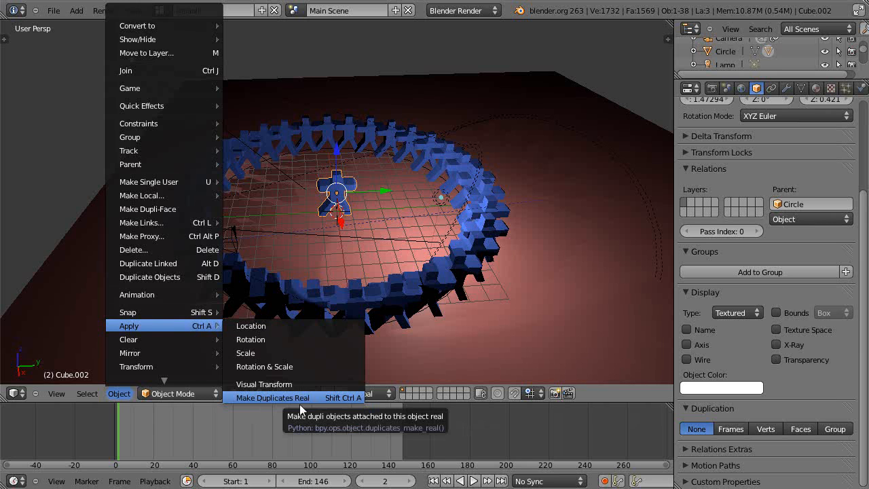
pyautogui.click(273, 397)
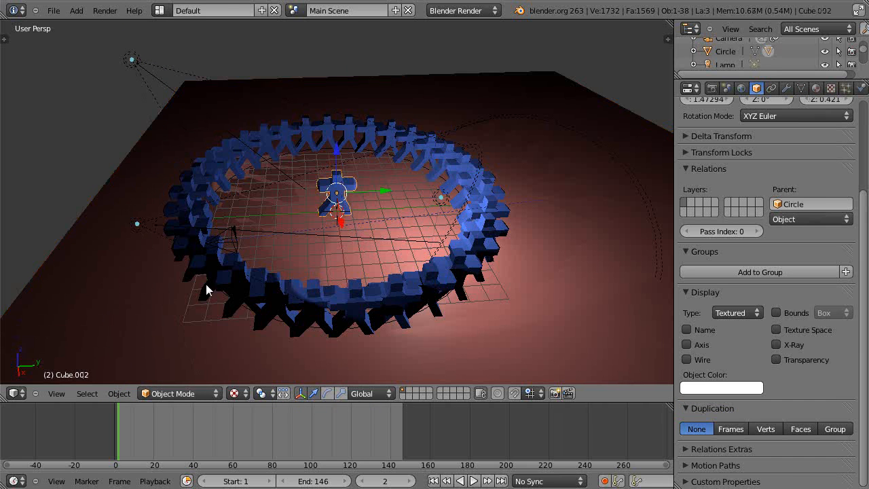
pyautogui.click(119, 393)
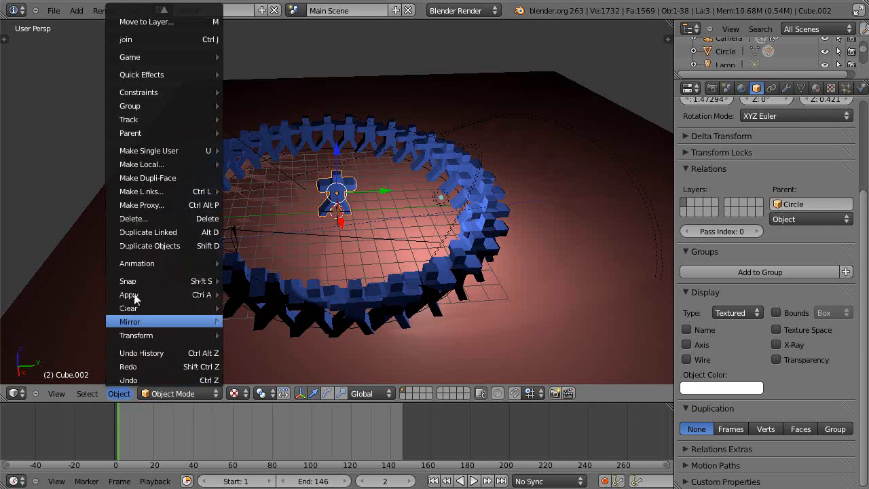
pyautogui.moveTo(153, 293)
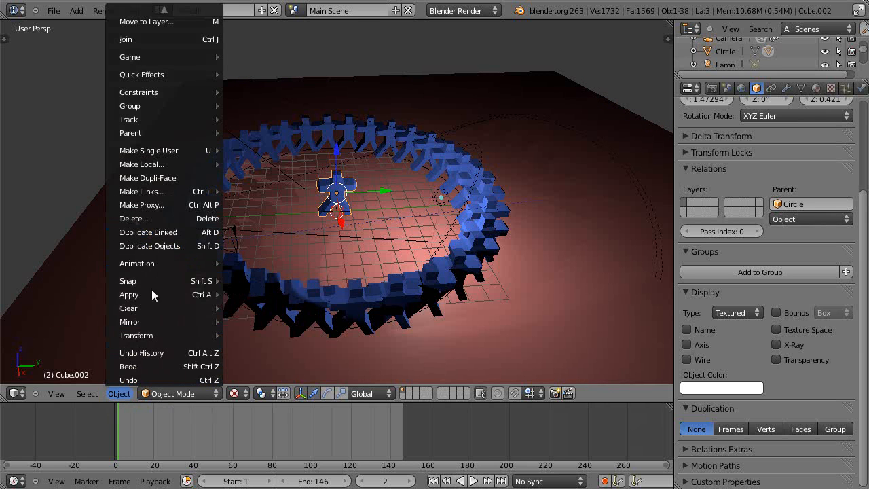
pyautogui.click(267, 365)
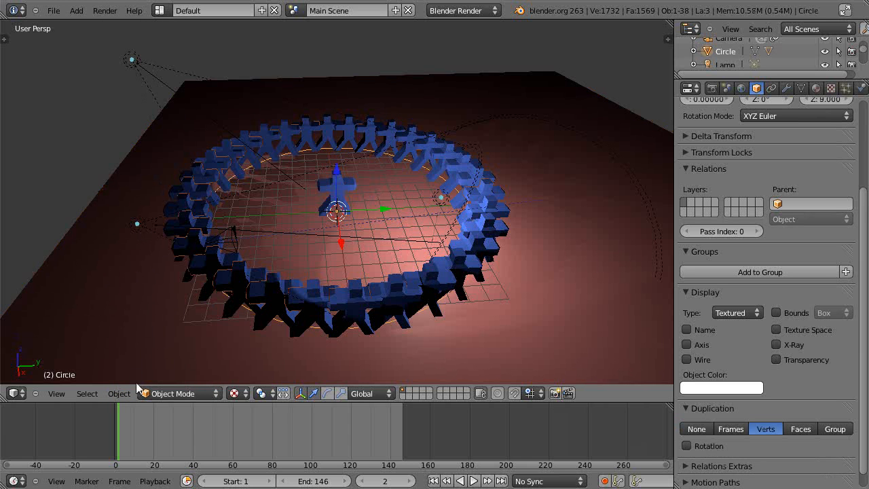
# - Apply Make Duplicates Real to the Circle's figures and zoom in on the ring
pyautogui.click(118, 393)
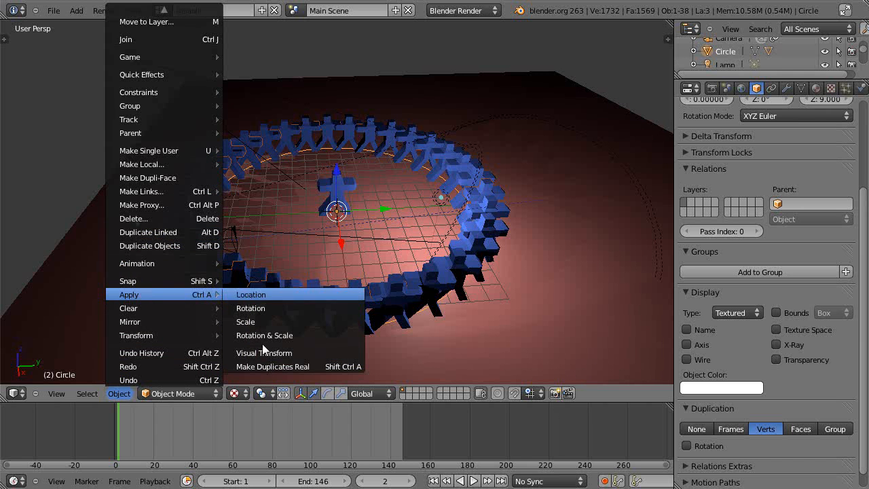
pyautogui.click(250, 294)
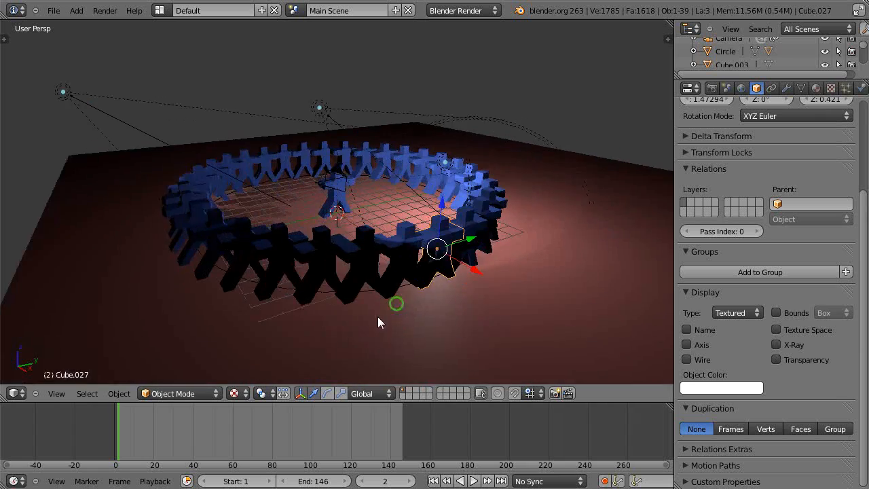
pyautogui.moveTo(380, 322); pyautogui.dragTo(393, 296)
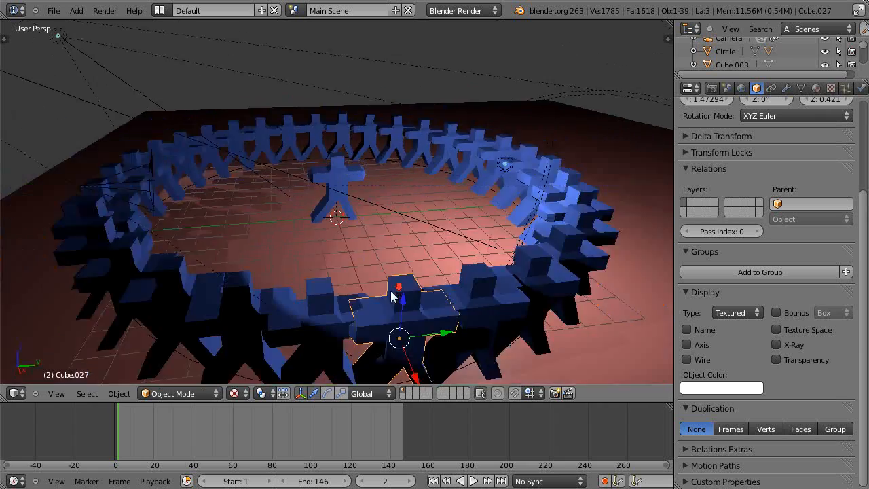